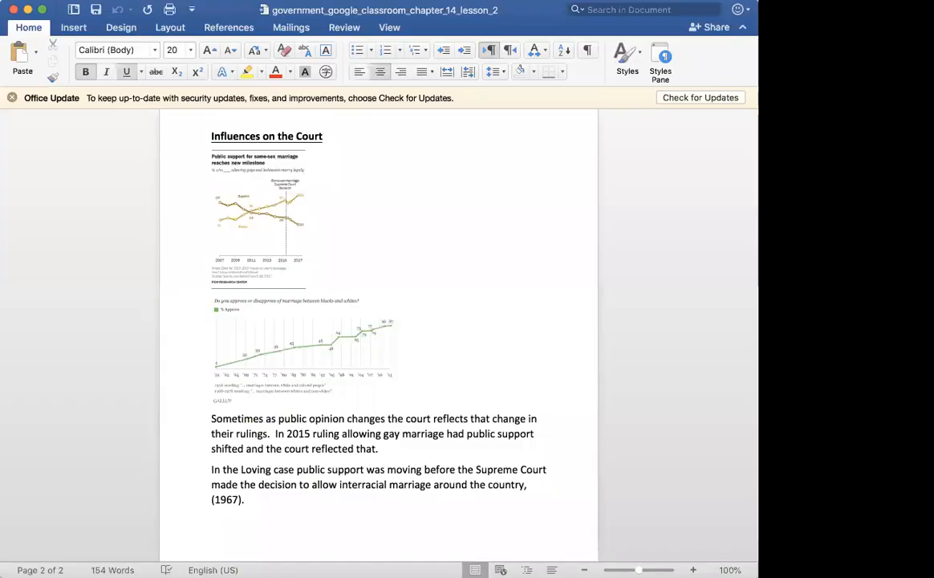
pyautogui.moveTo(503, 27)
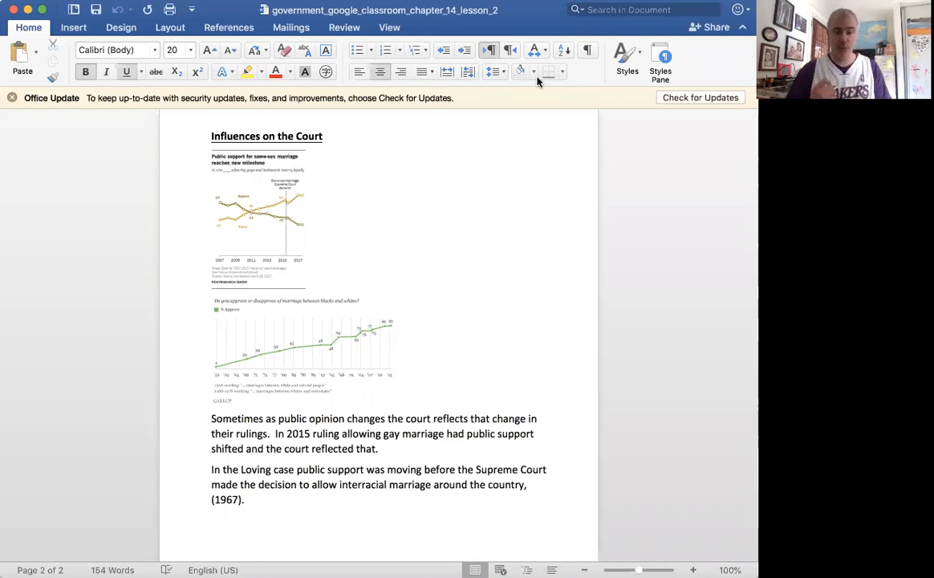
pyautogui.moveTo(681, 76)
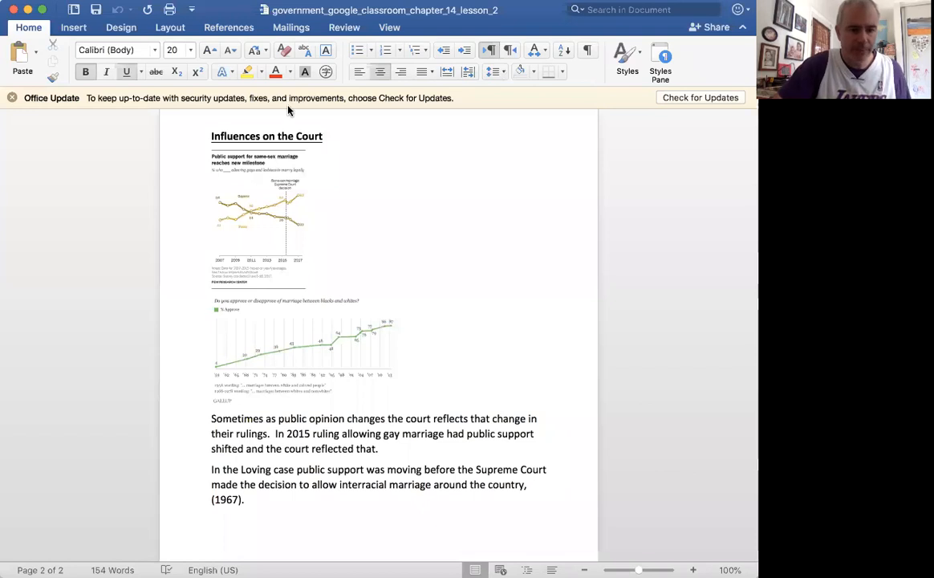
# - Drag the same-sex marriage support chart's corner outward to enlarge it
pyautogui.click(258, 217)
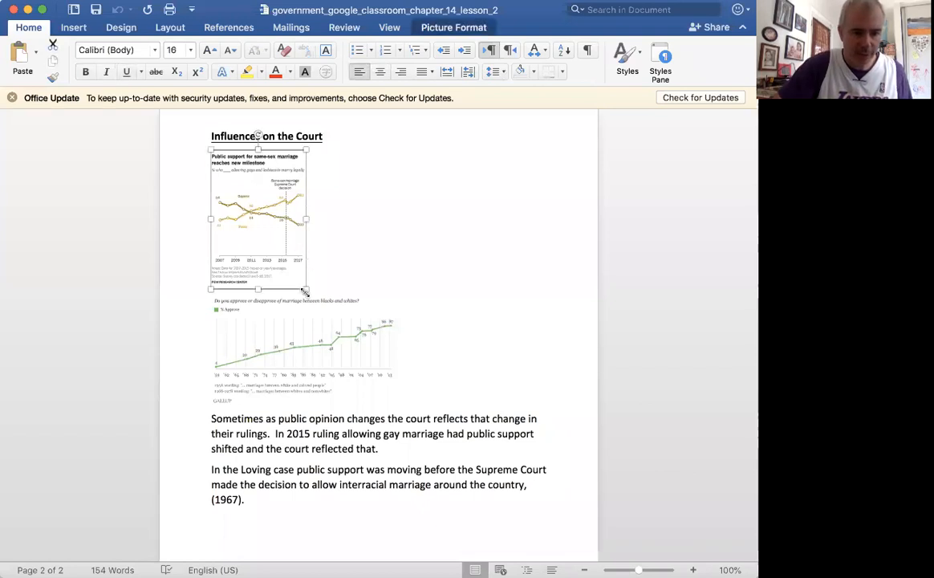
pyautogui.moveTo(305, 290); pyautogui.dragTo(479, 454)
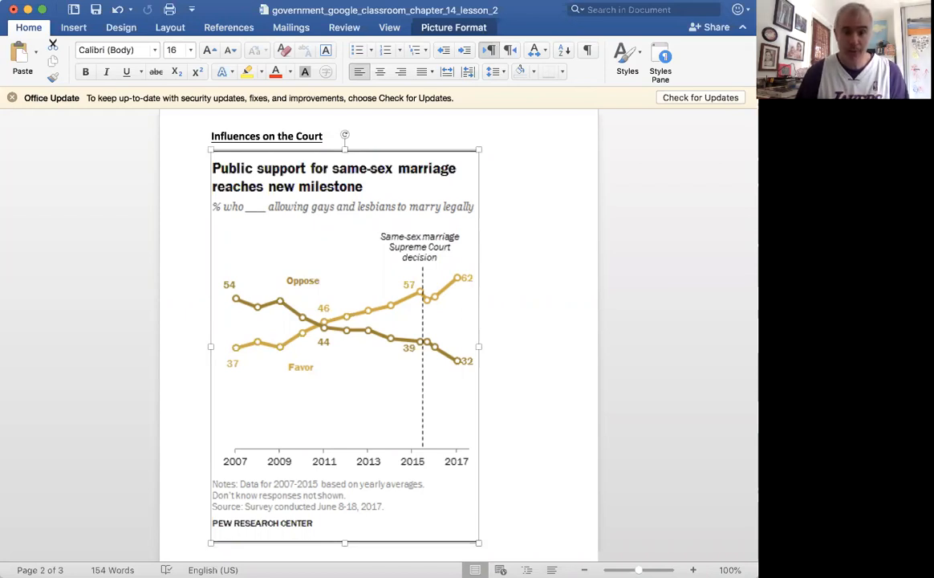
pyautogui.moveTo(353, 421)
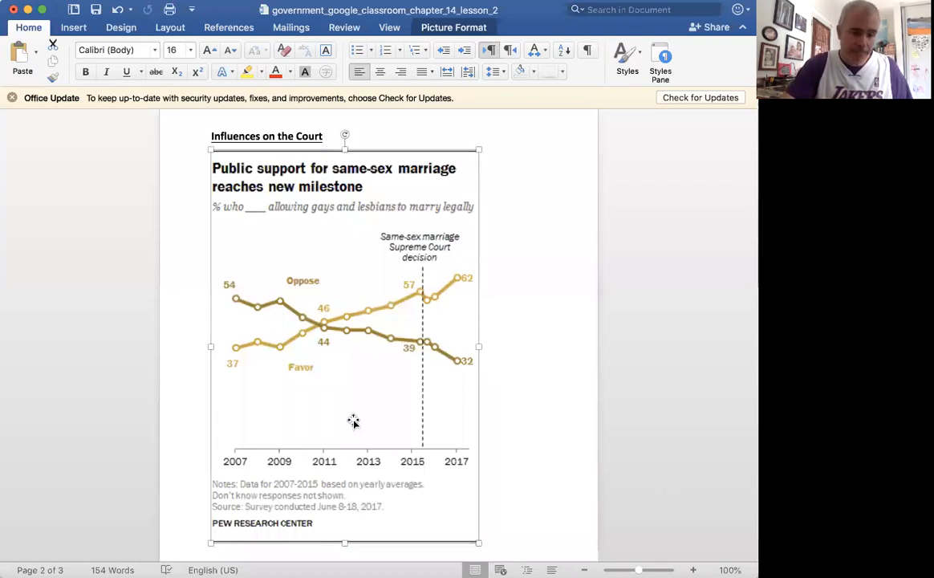
pyautogui.moveTo(265, 361)
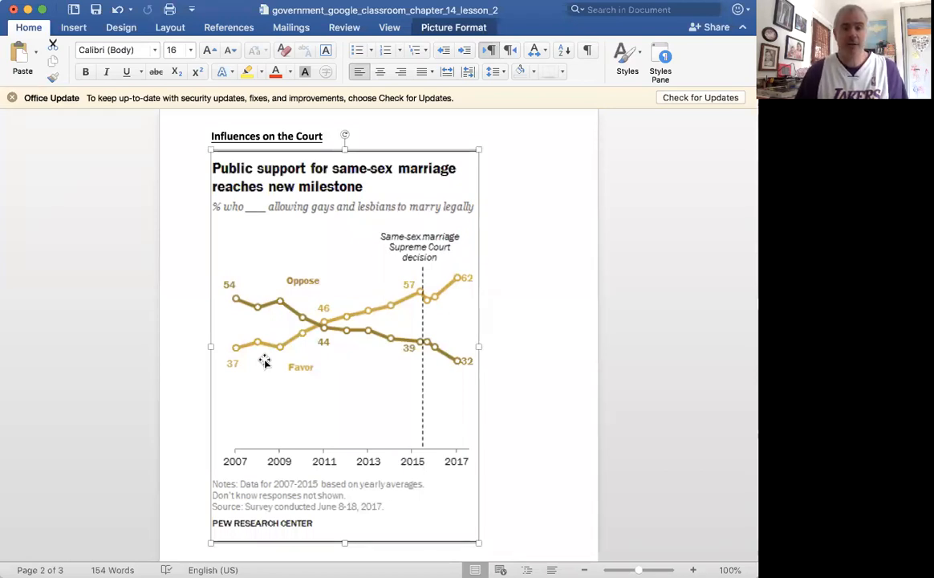
pyautogui.moveTo(358, 314)
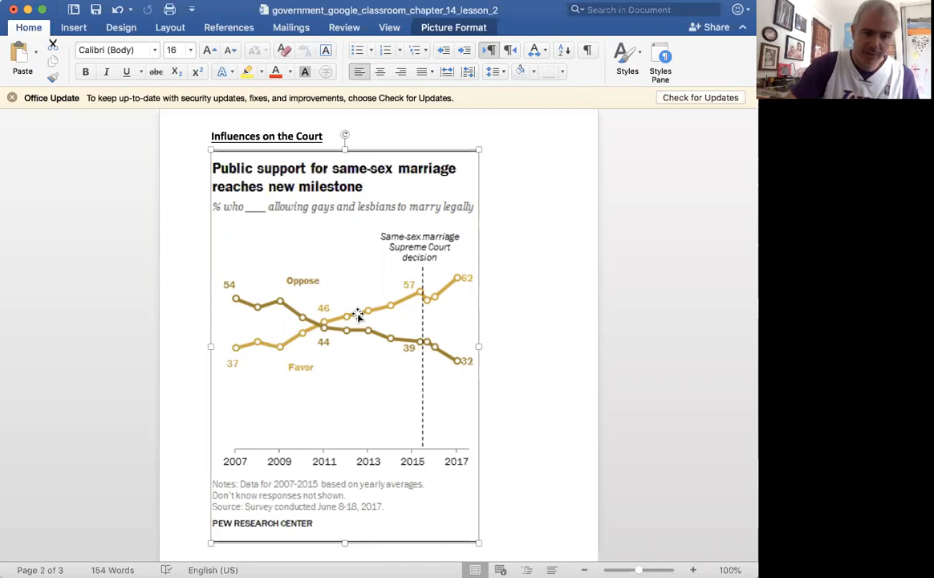
pyautogui.moveTo(289, 332)
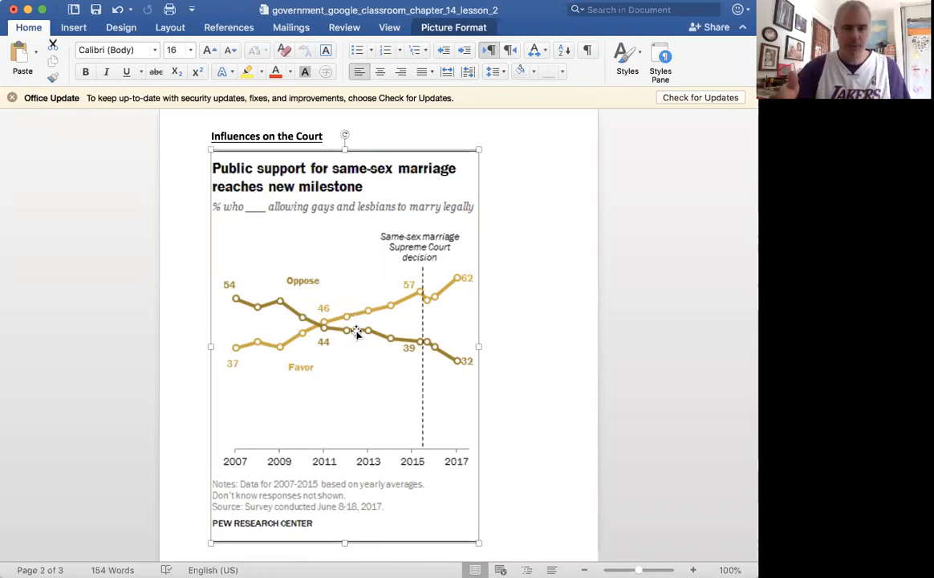
pyautogui.moveTo(369, 325)
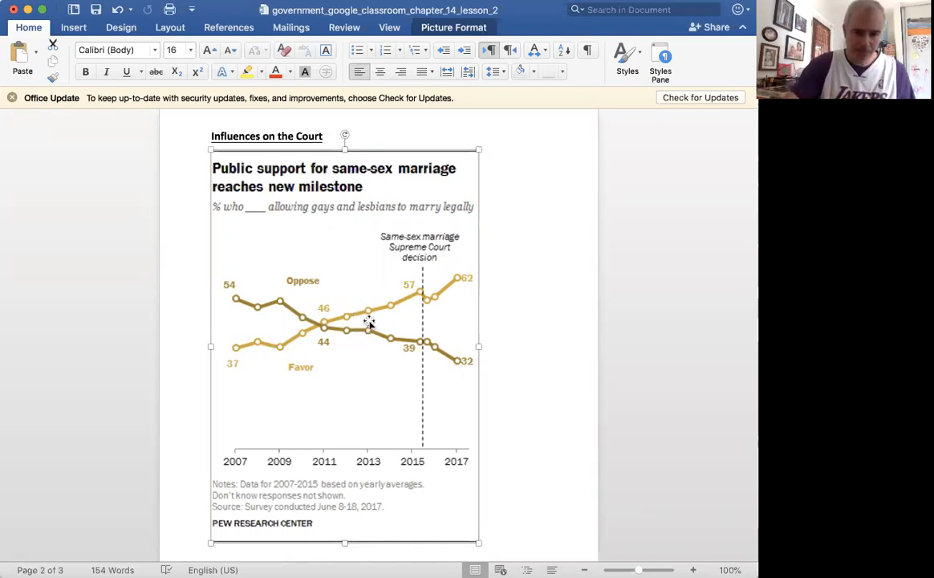
pyautogui.moveTo(425, 434)
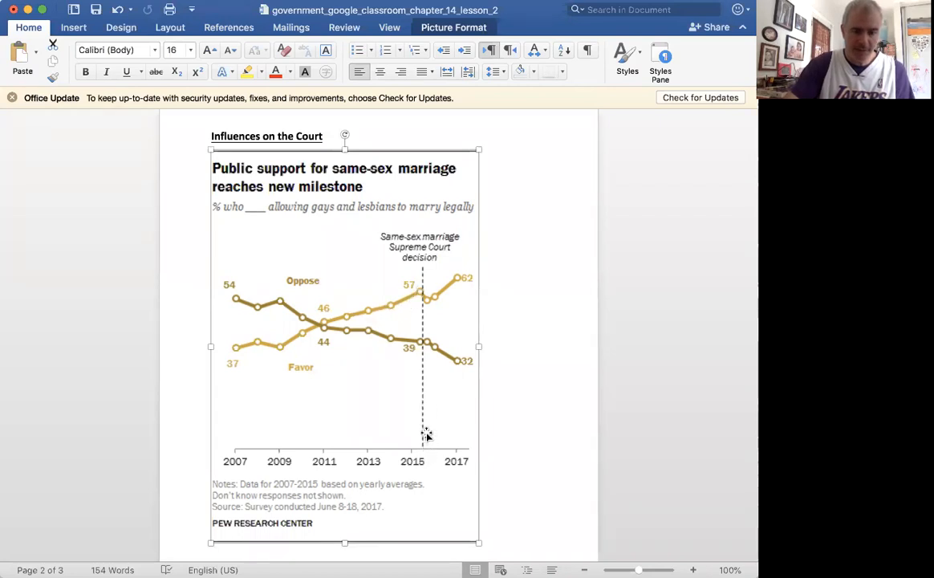
pyautogui.moveTo(421, 391)
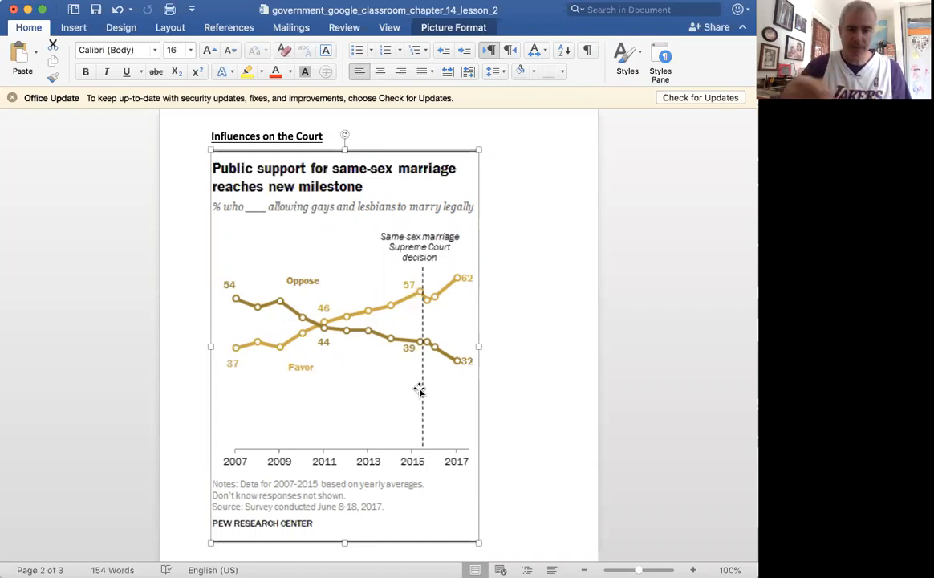
pyautogui.moveTo(417, 282)
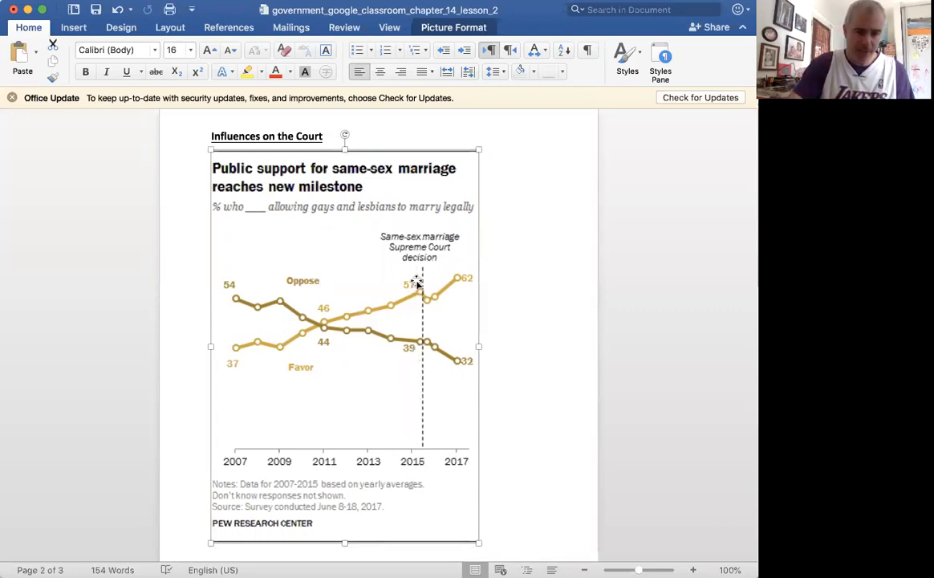
pyautogui.moveTo(233, 391)
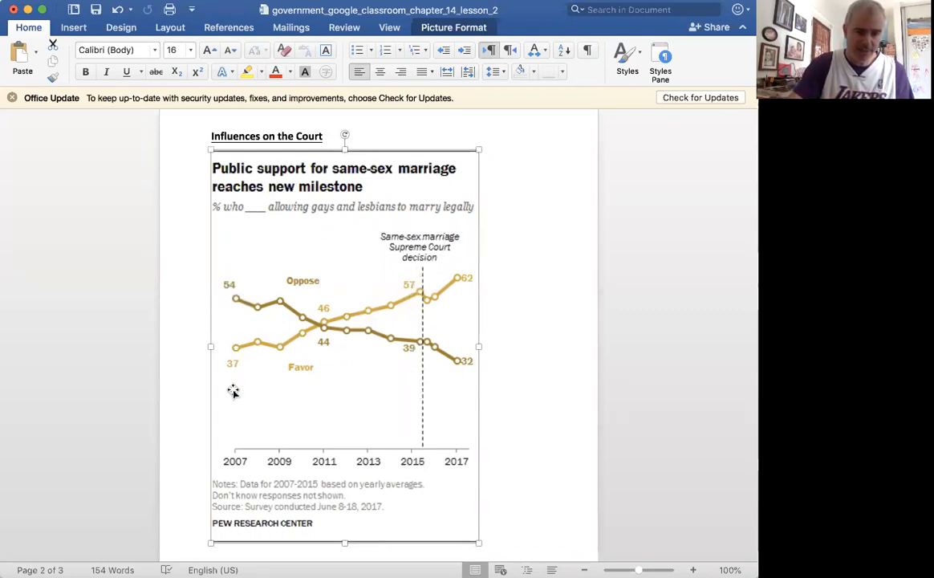
pyautogui.moveTo(426, 277)
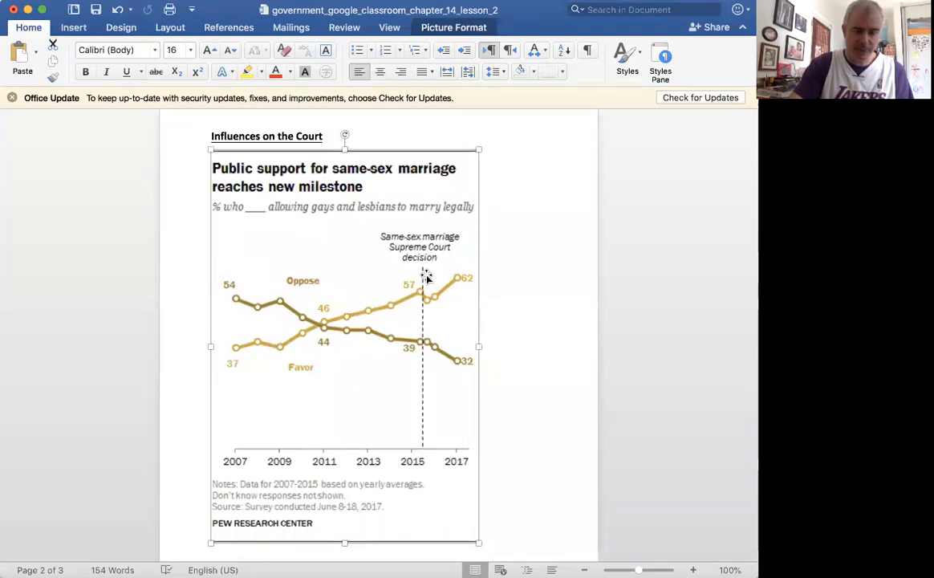
pyautogui.moveTo(480, 431)
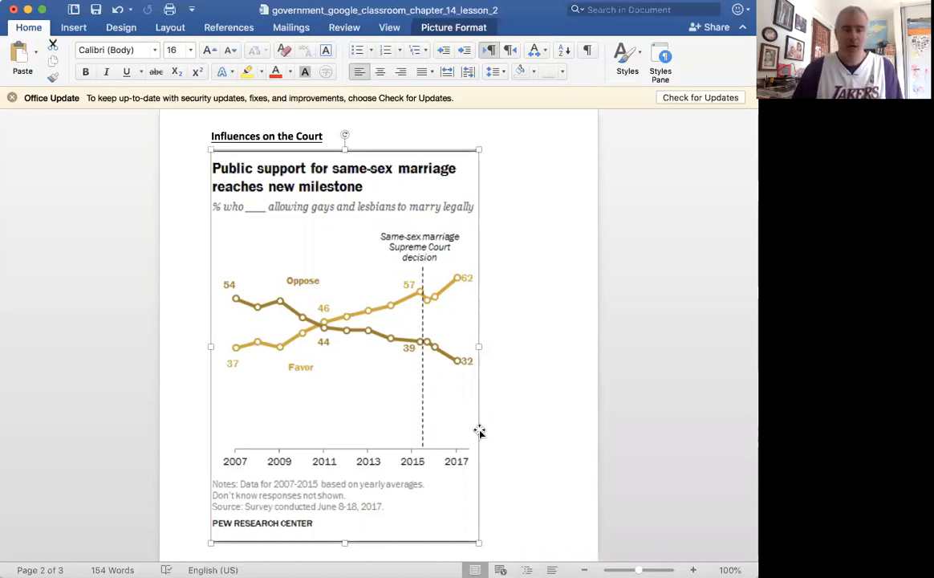
pyautogui.moveTo(431, 358)
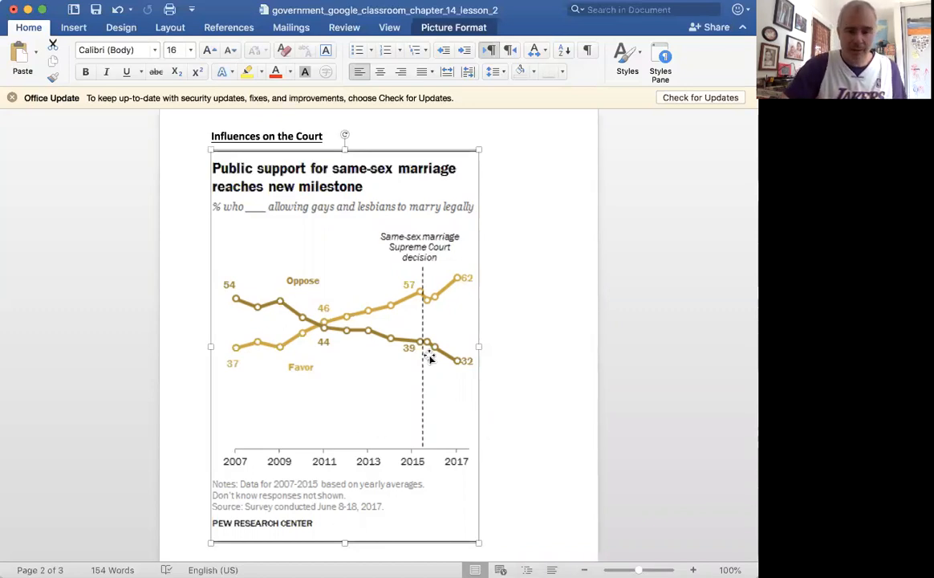
# - Scroll down the document toward the interracial marriage approval chart
pyautogui.scroll(-3)
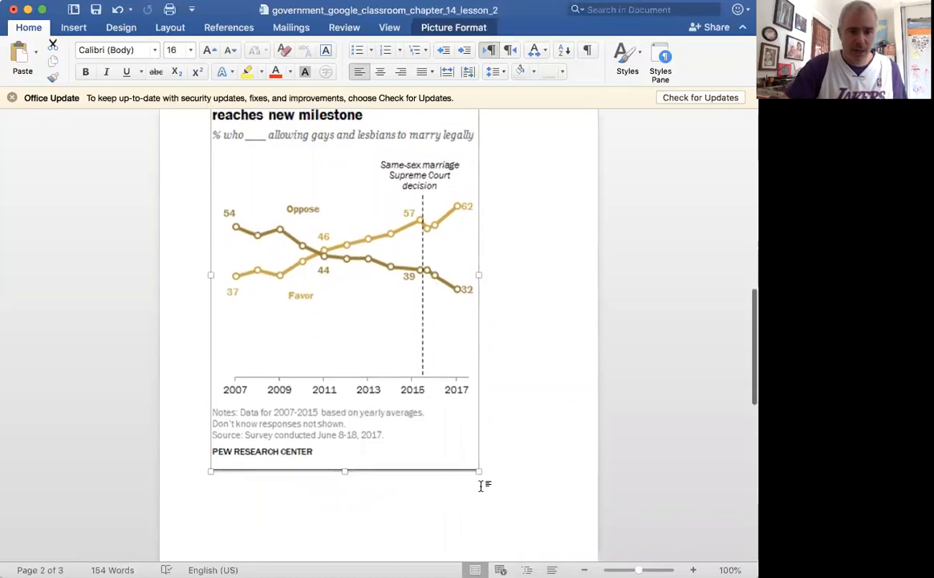
pyautogui.scroll(-3)
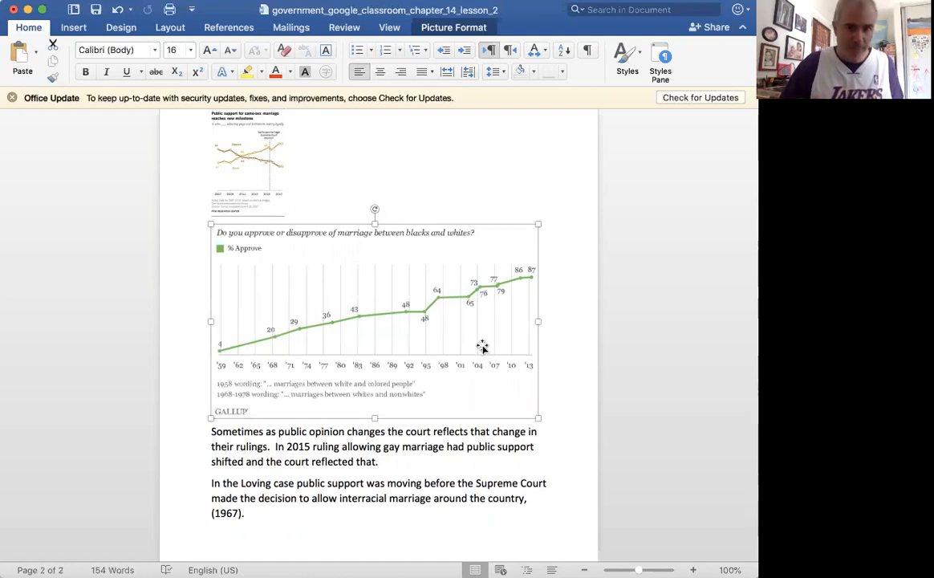
pyautogui.moveTo(309, 383)
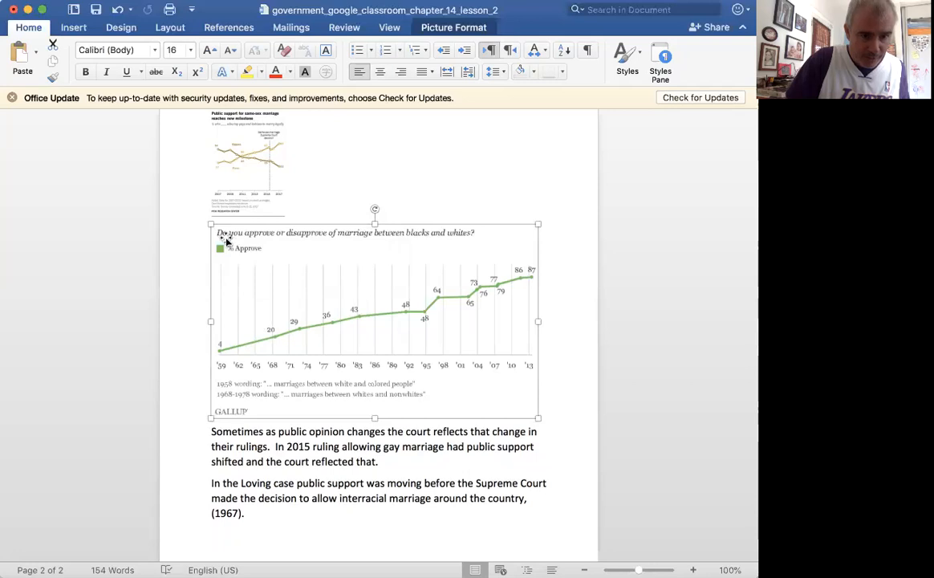
pyautogui.moveTo(269, 360)
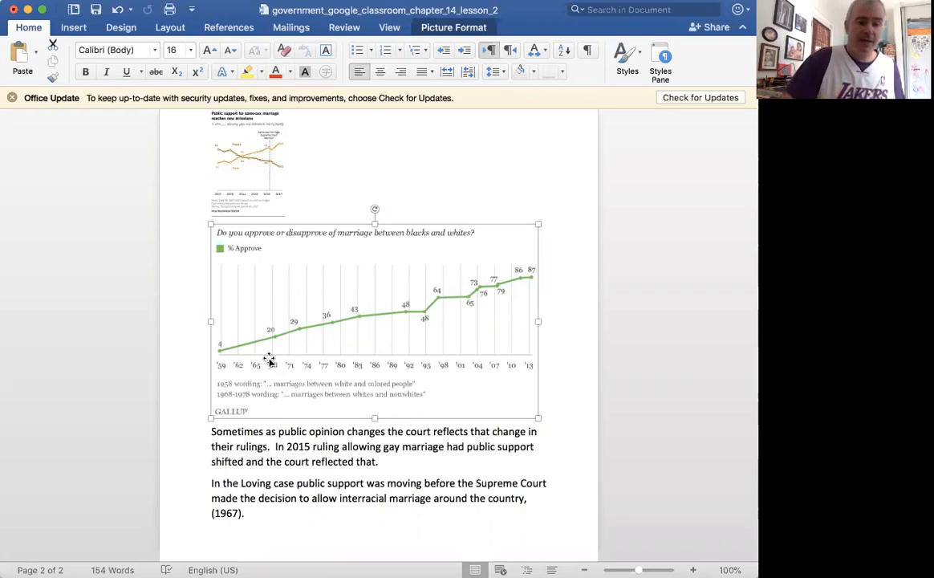
pyautogui.moveTo(467, 301)
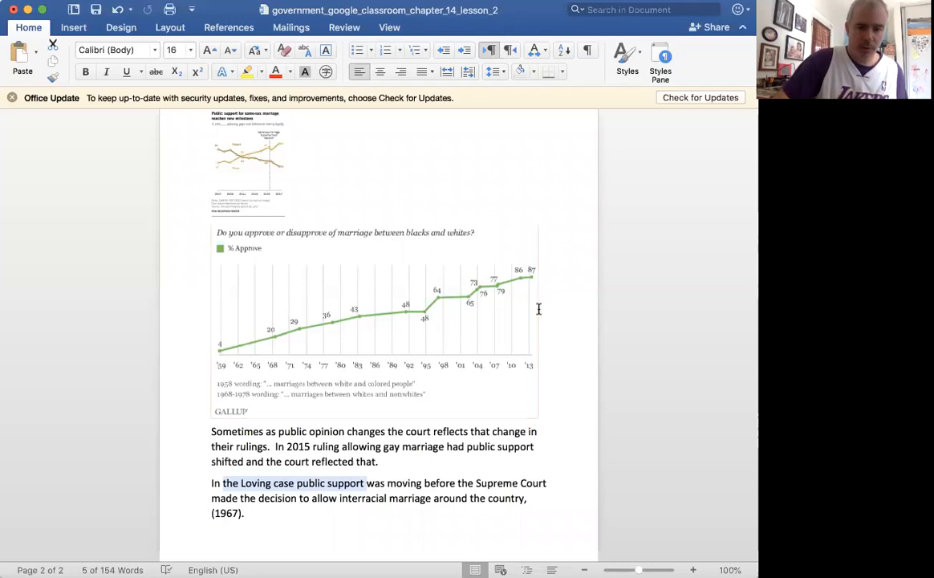
pyautogui.click(373, 321)
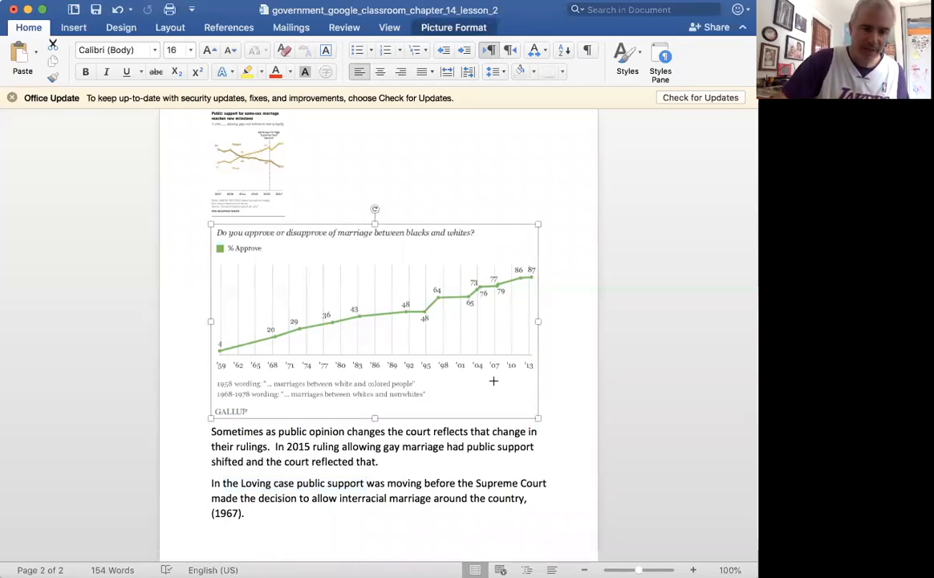